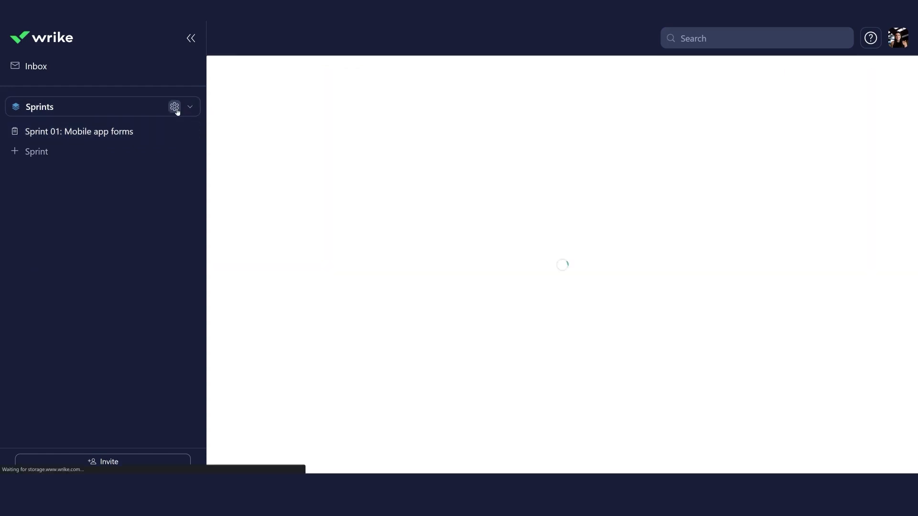
Navigate in Wrike to the area listing the Copywriters space.
left_click(174, 106)
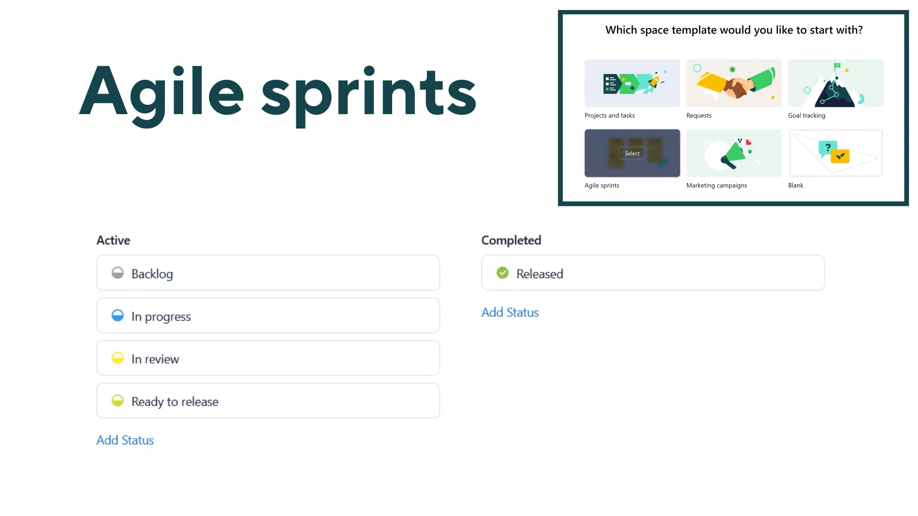
left_click(834, 83)
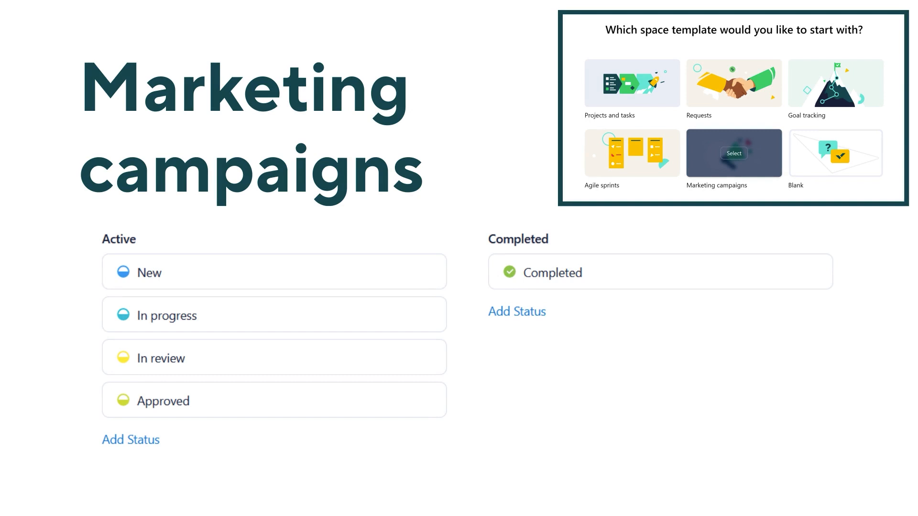
left_click(733, 83)
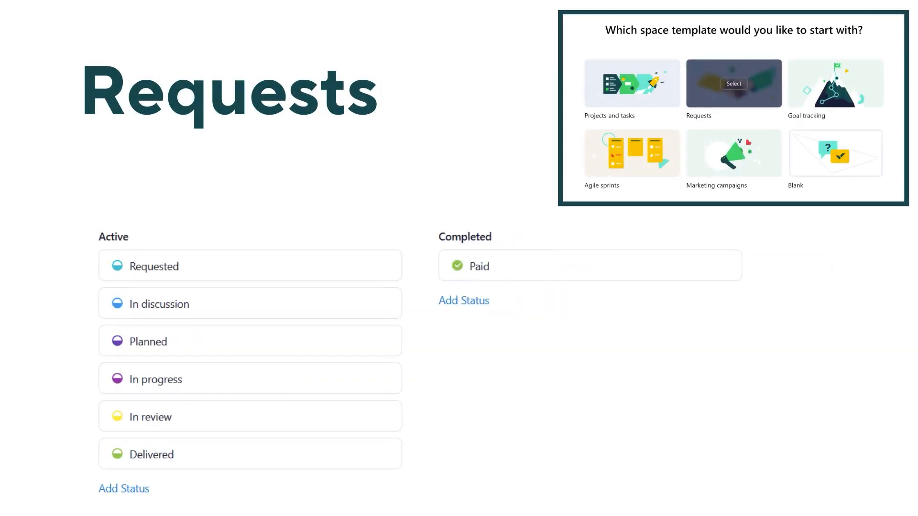
left_click(631, 83)
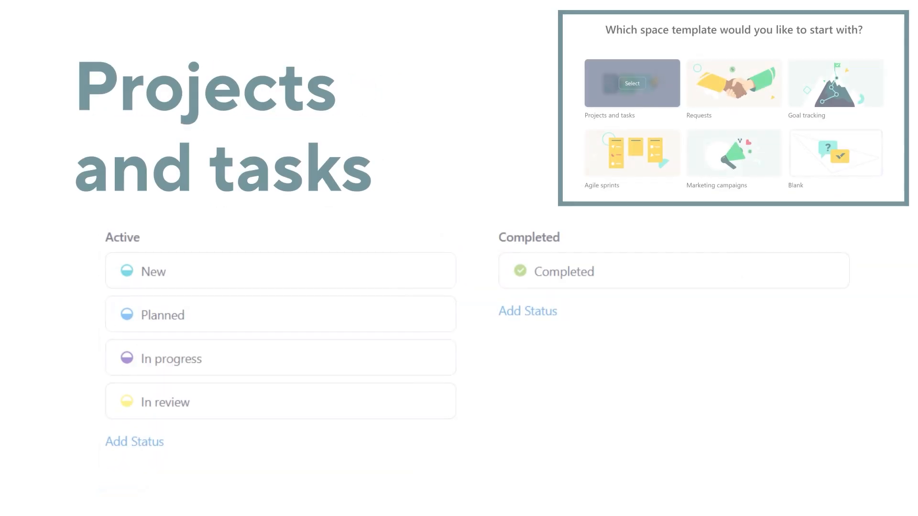
left_click(632, 82)
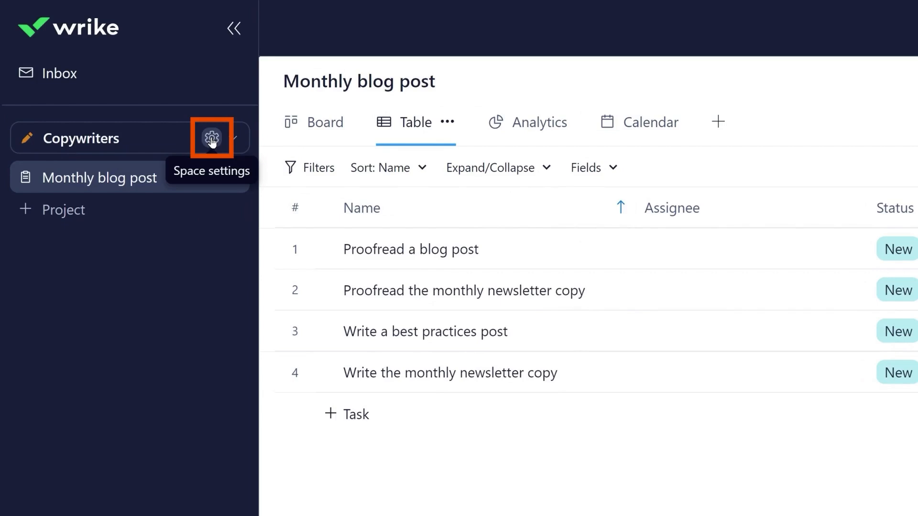
Show the Copywriters space settings' Workflow with New, Planned, In progress, Review, Completed.
left_click(212, 138)
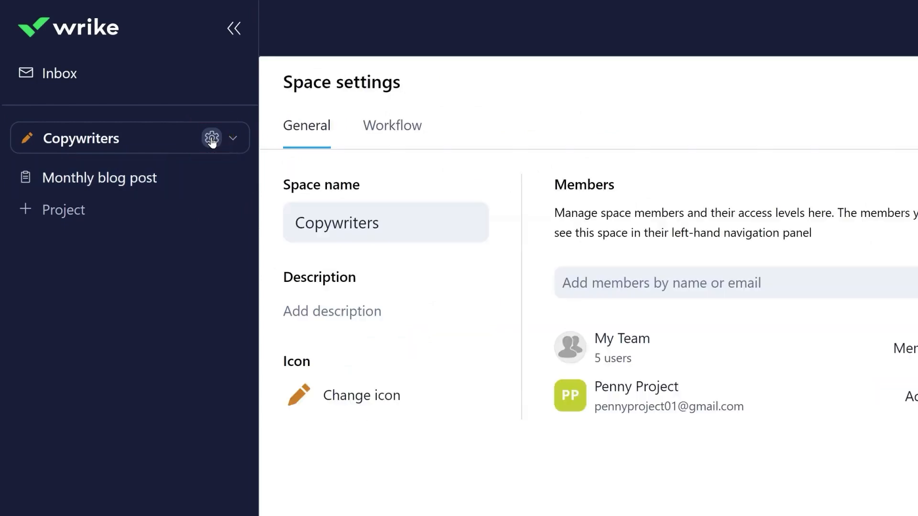
left_click(392, 125)
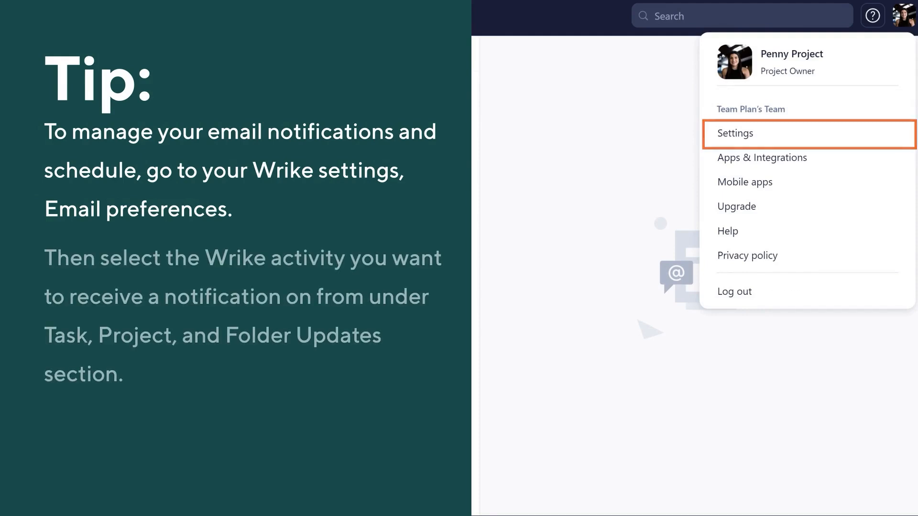
left_click(736, 134)
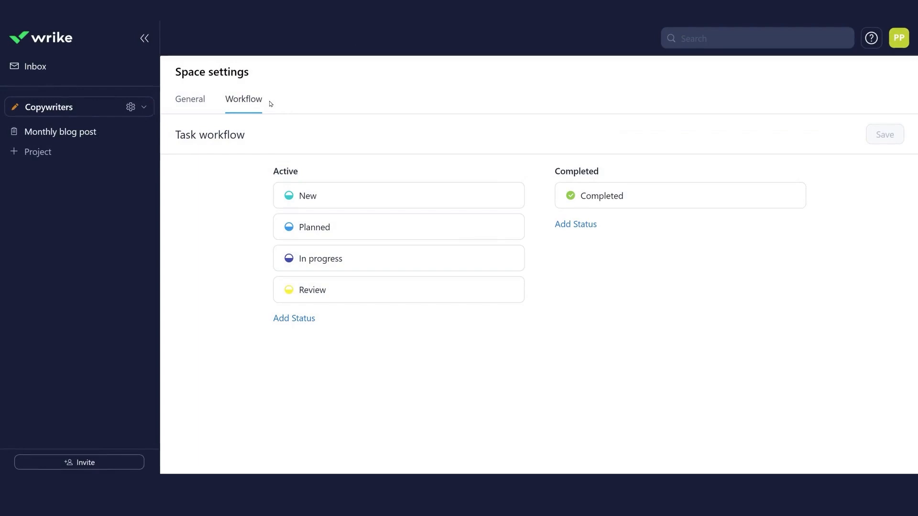
Rename the Planned status to 'Assigned'.
scroll("down", 3)
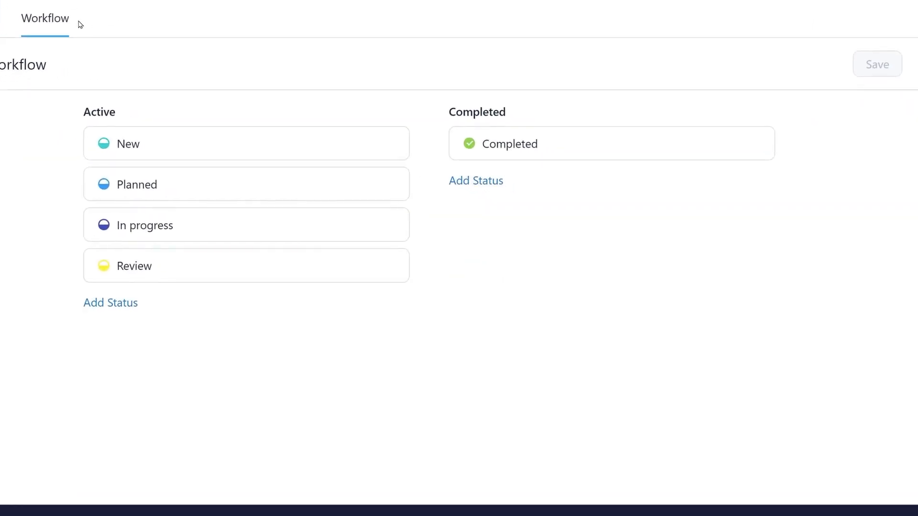
left_click(246, 143)
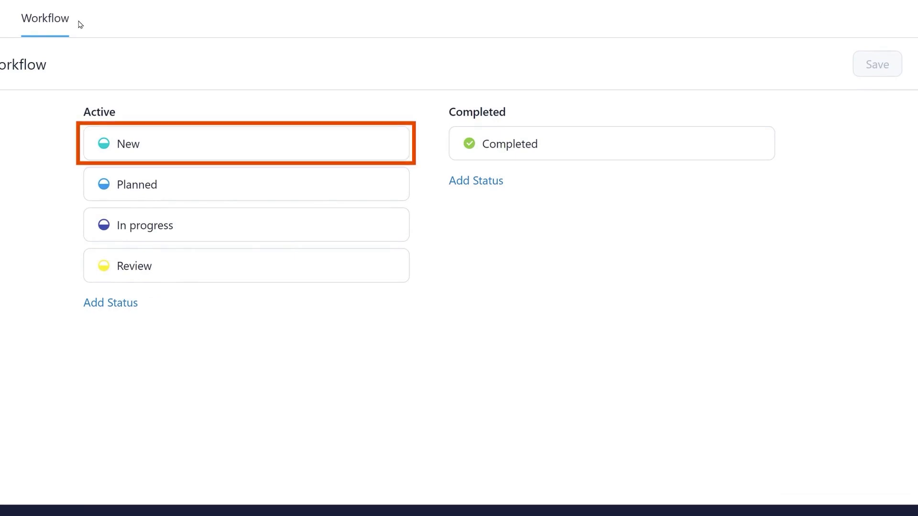
left_click(246, 184)
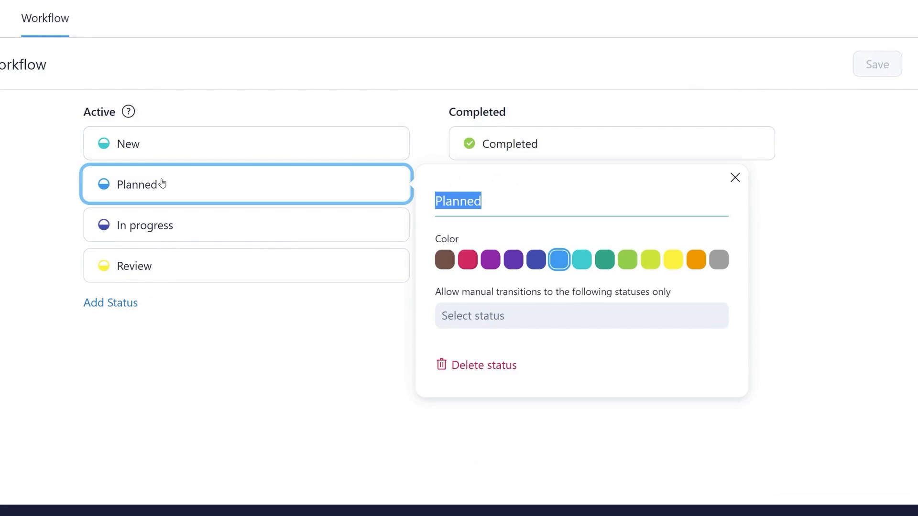
type("Assigne")
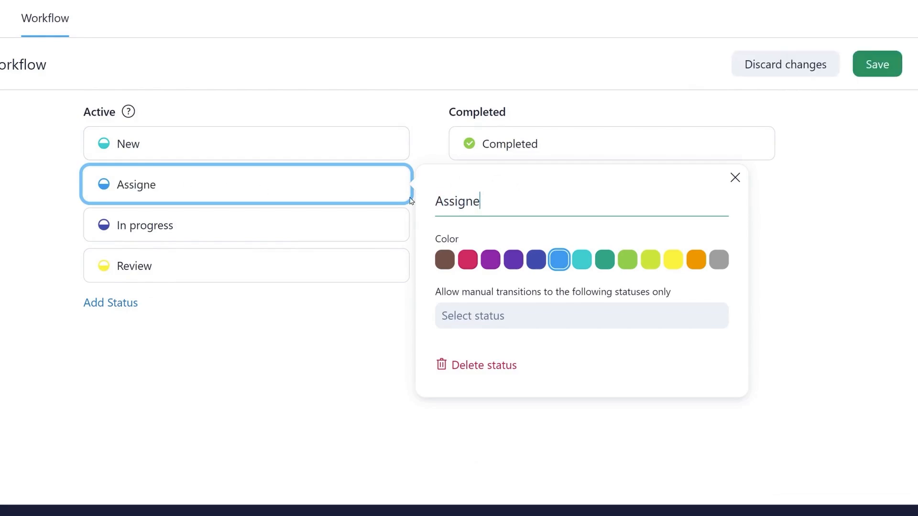
type("d")
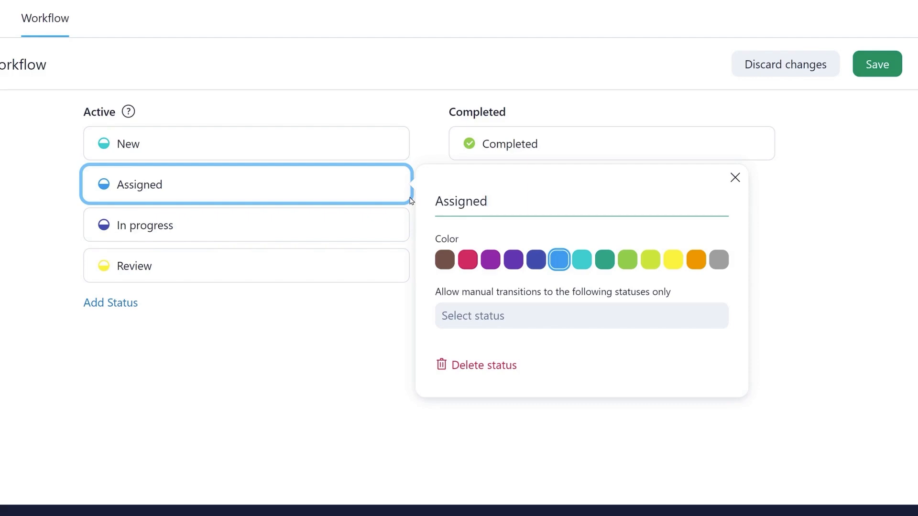
Restrict Assigned to transition only to In progress.
left_click(580, 315)
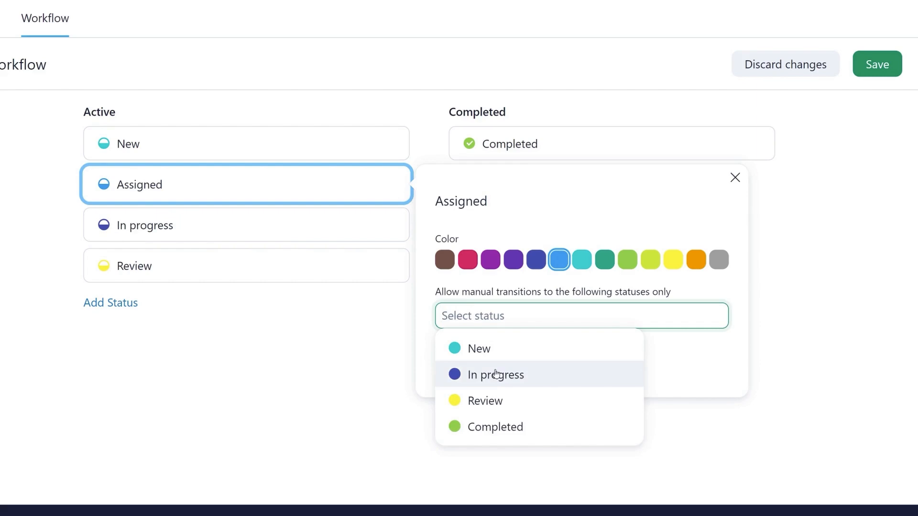
left_click(495, 375)
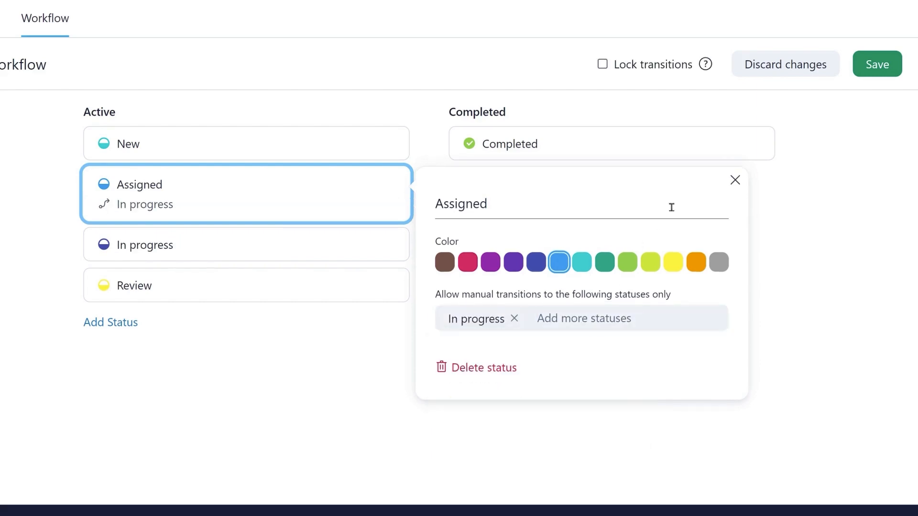
left_click(603, 64)
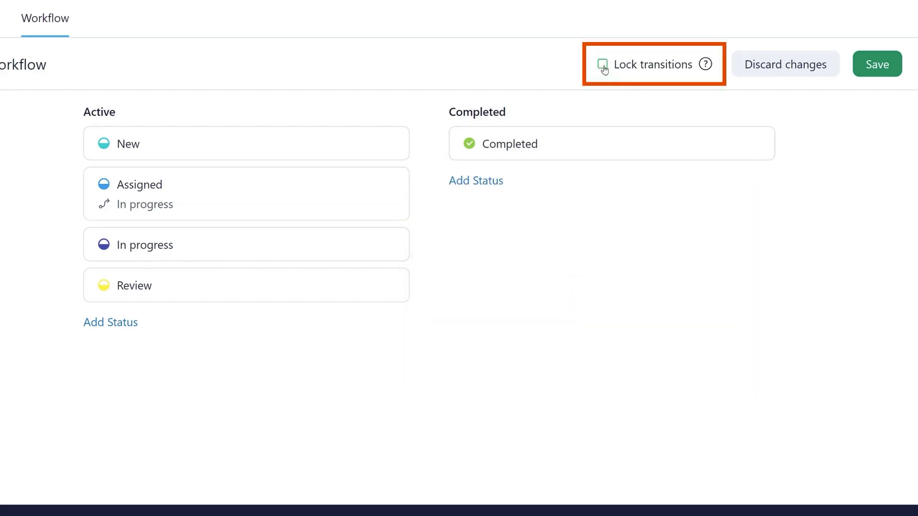
Lock the workflow transitions and add an Approved active status.
left_click(602, 64)
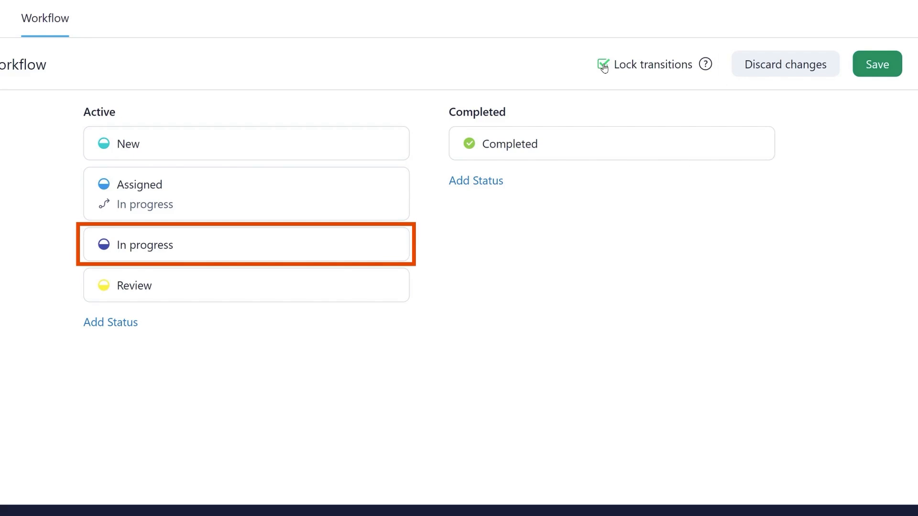
left_click(246, 285)
type("Appro")
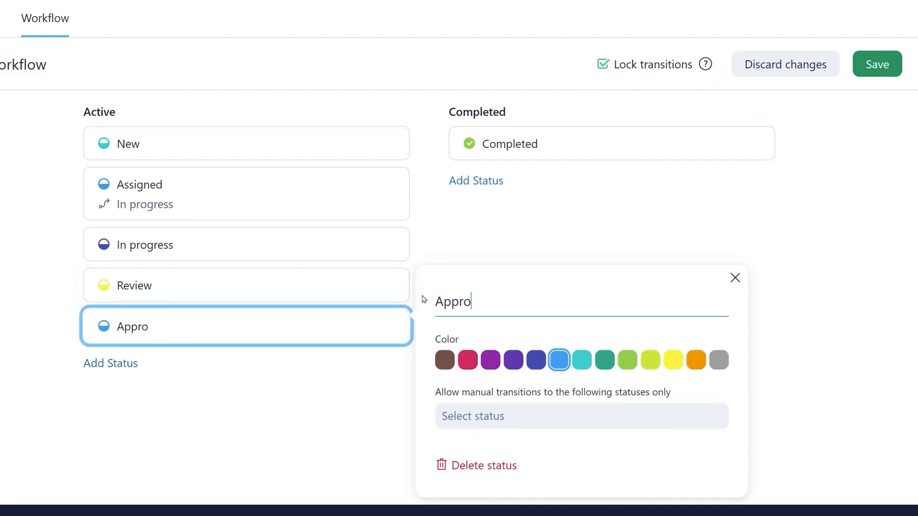
Rename Completed to 'Published' and save the workflow.
left_click(611, 143)
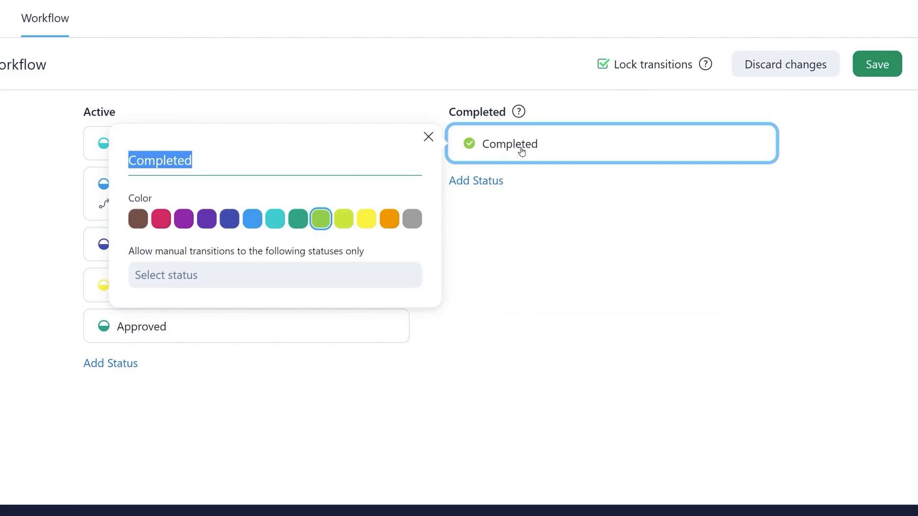
type("Published")
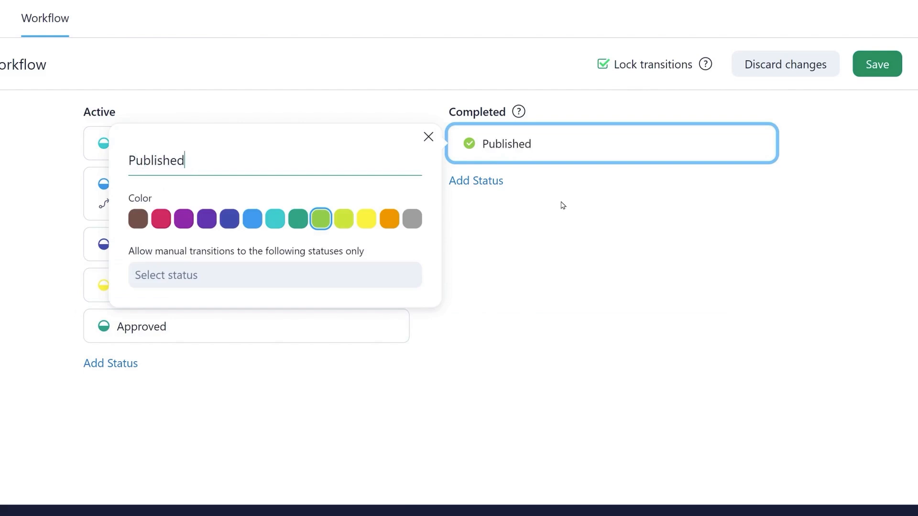
left_click(428, 137)
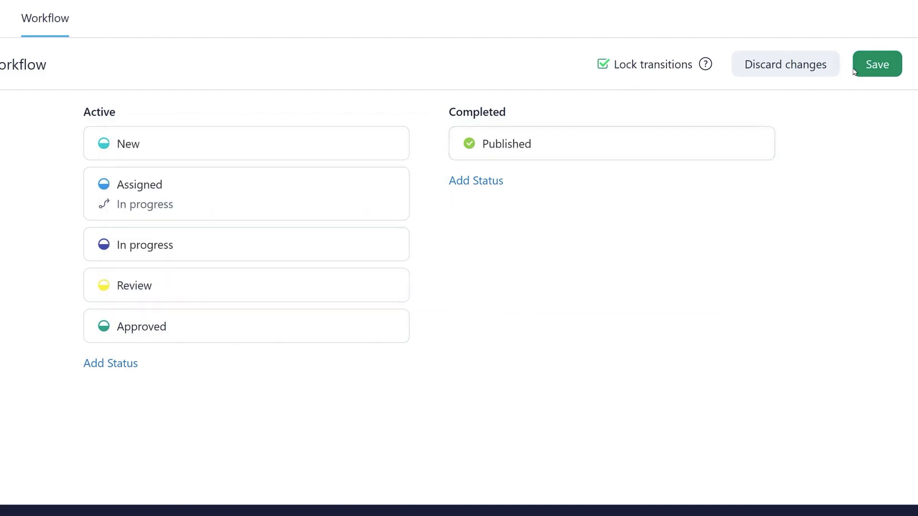
left_click(876, 64)
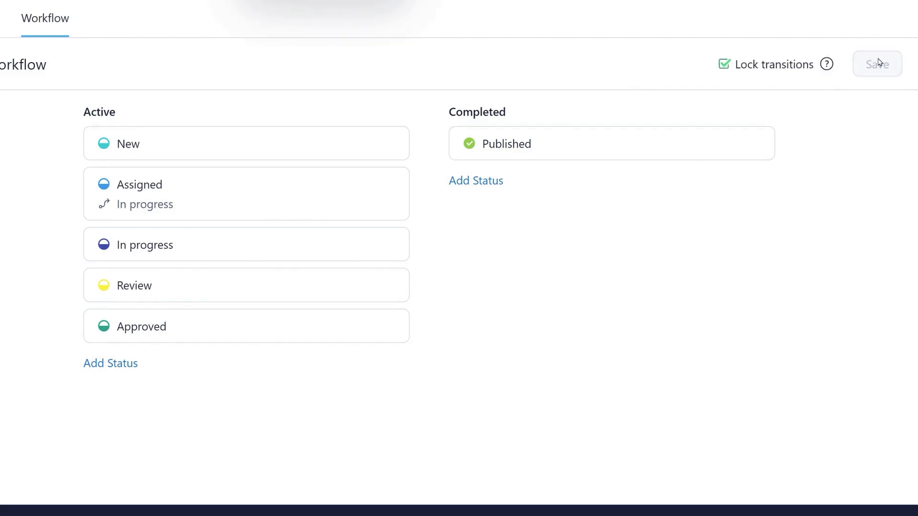